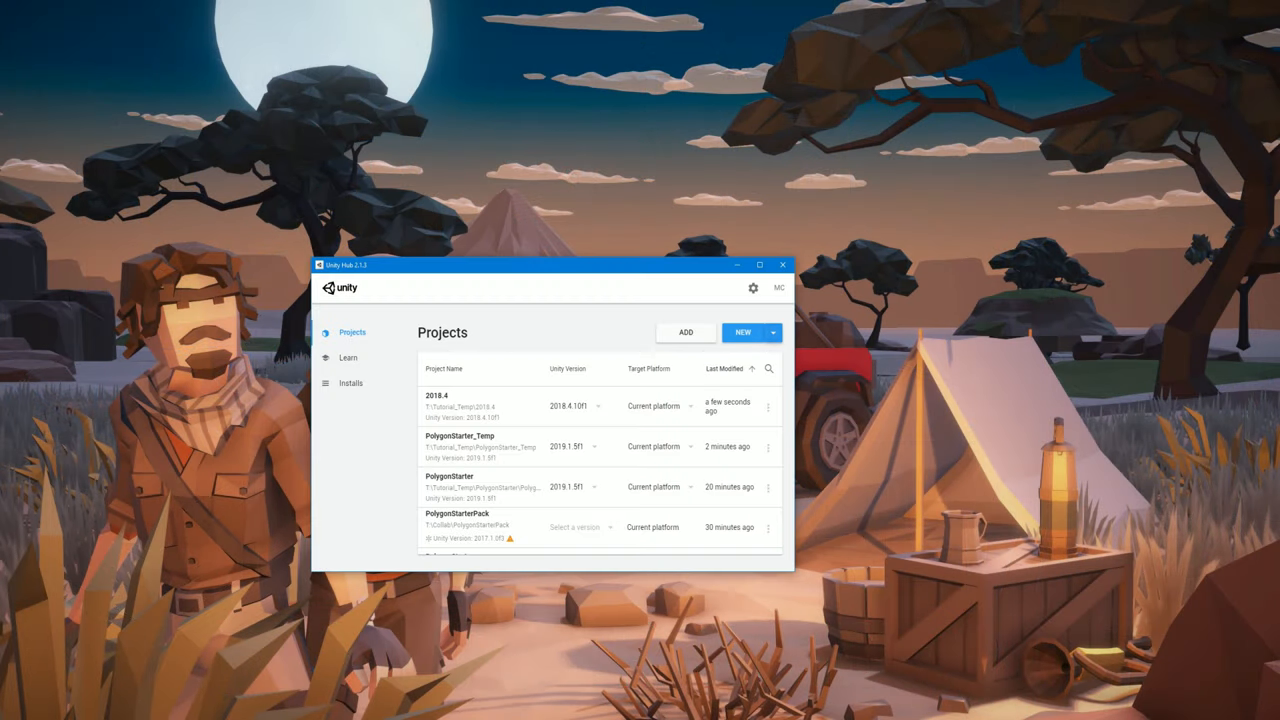
# From Unity Hub, create a 3D-template project named 'PolygonStarterGuide'.
pyautogui.click(743, 332)
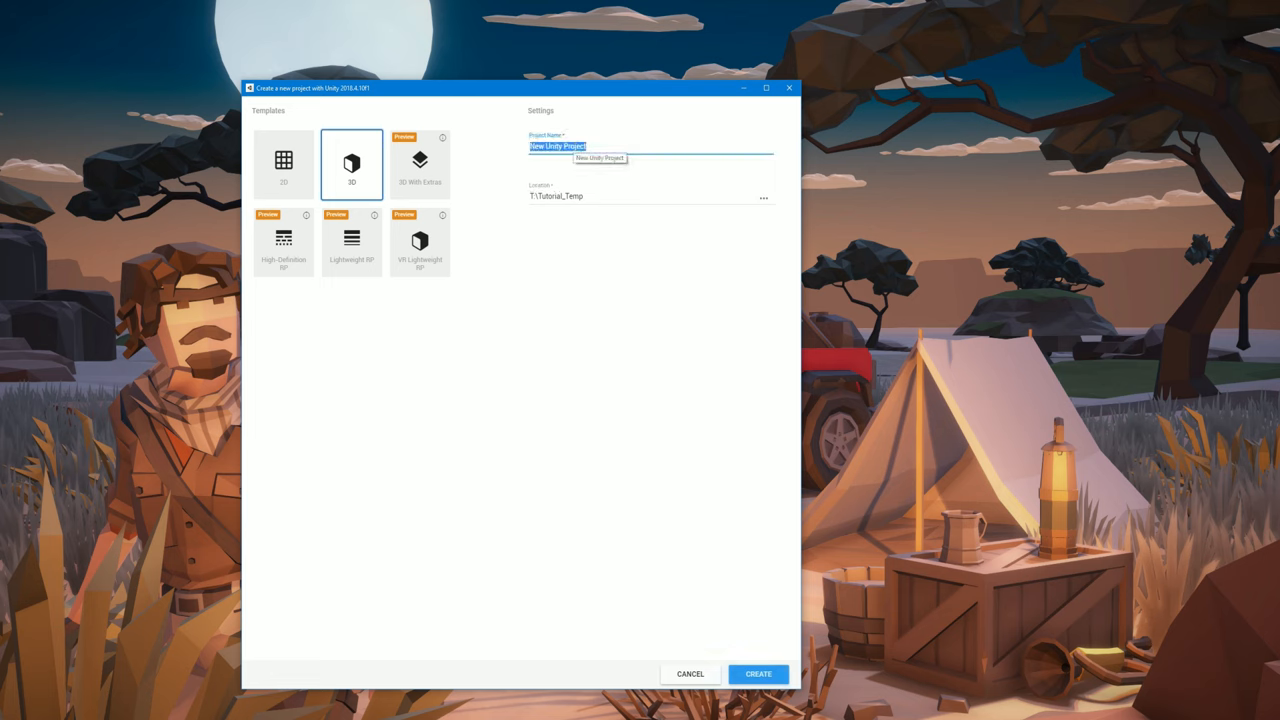
pyautogui.write('PolygonStarter')
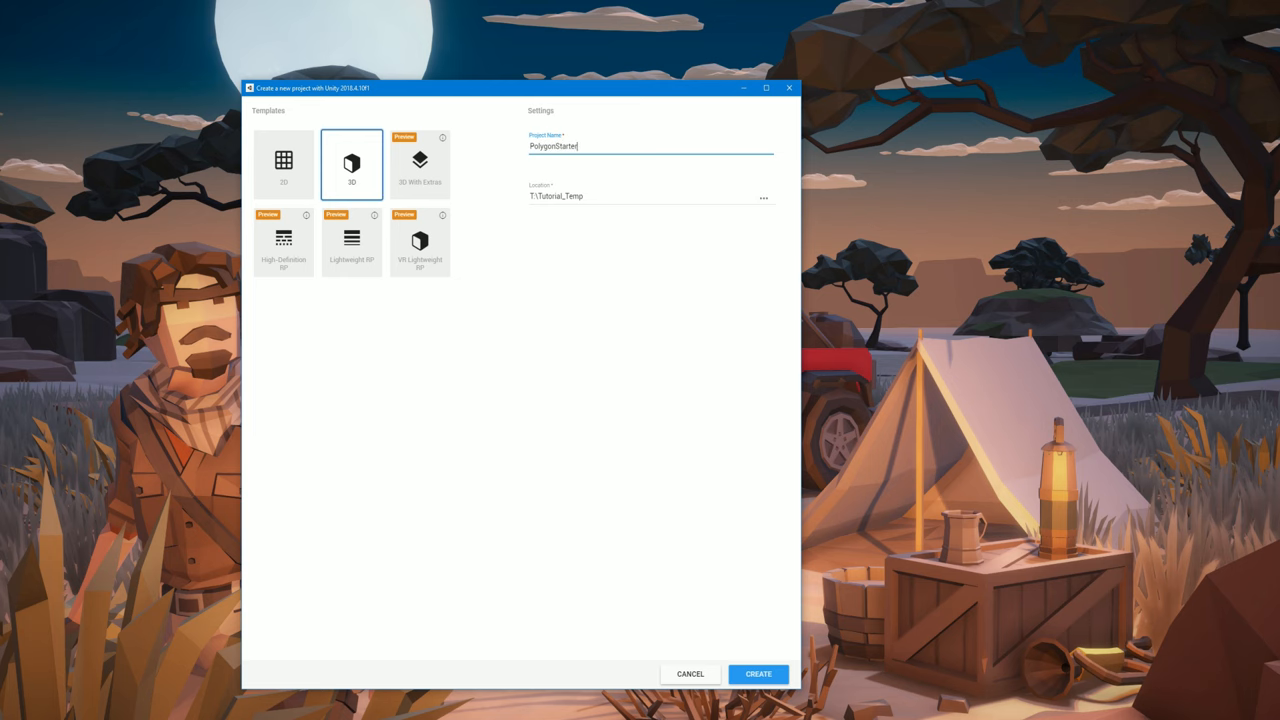
pyautogui.write('Guide')
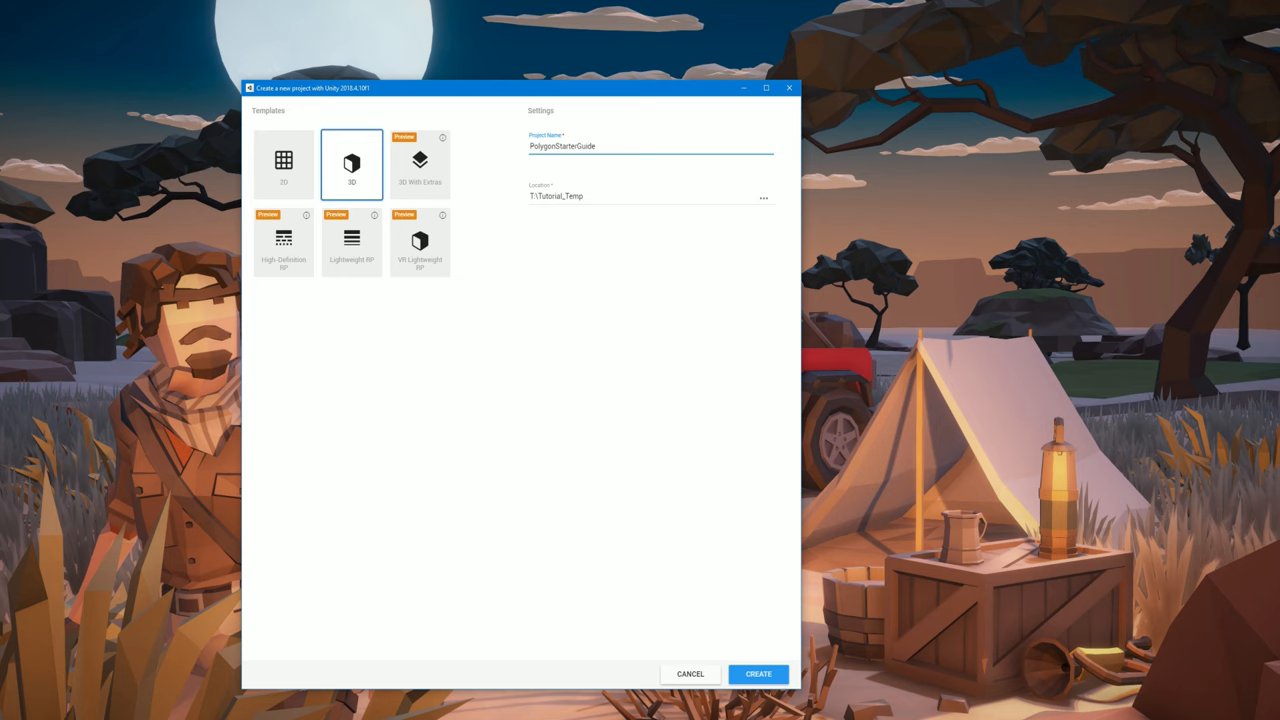
pyautogui.click(758, 673)
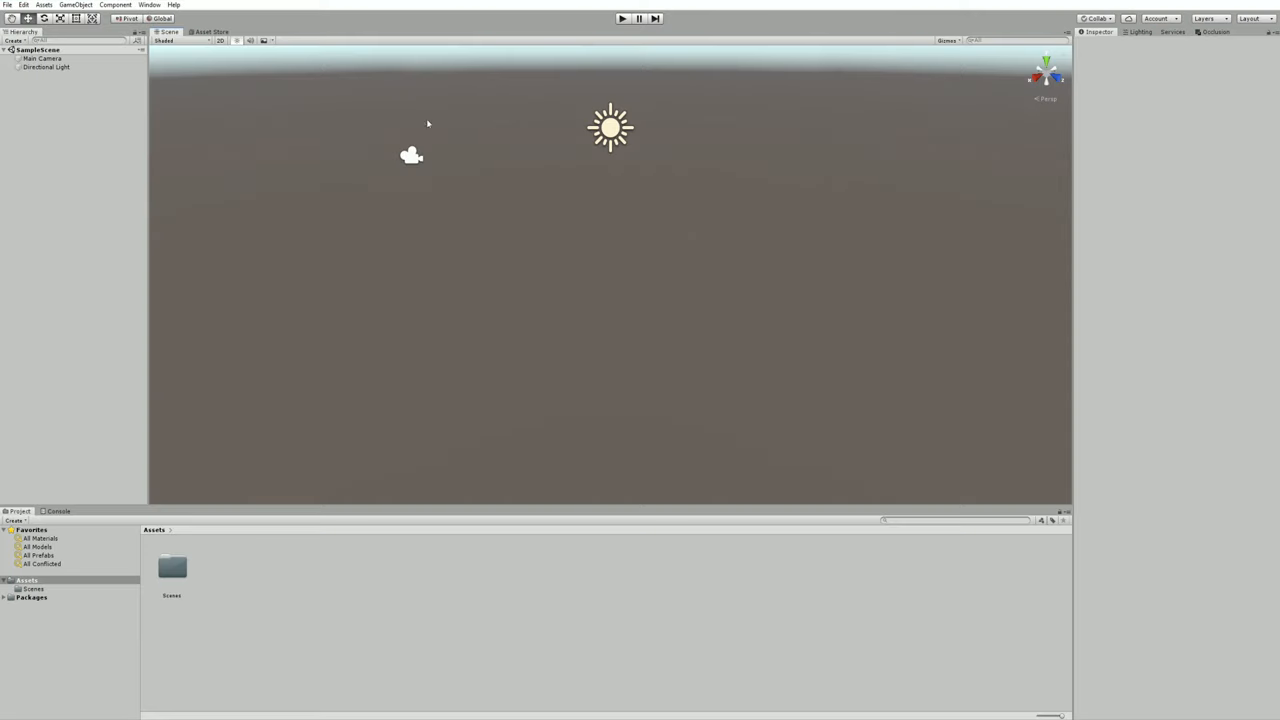
# Import the free POLYGON - Starter Pack through the in-editor Asset Store.
pyautogui.click(149, 5)
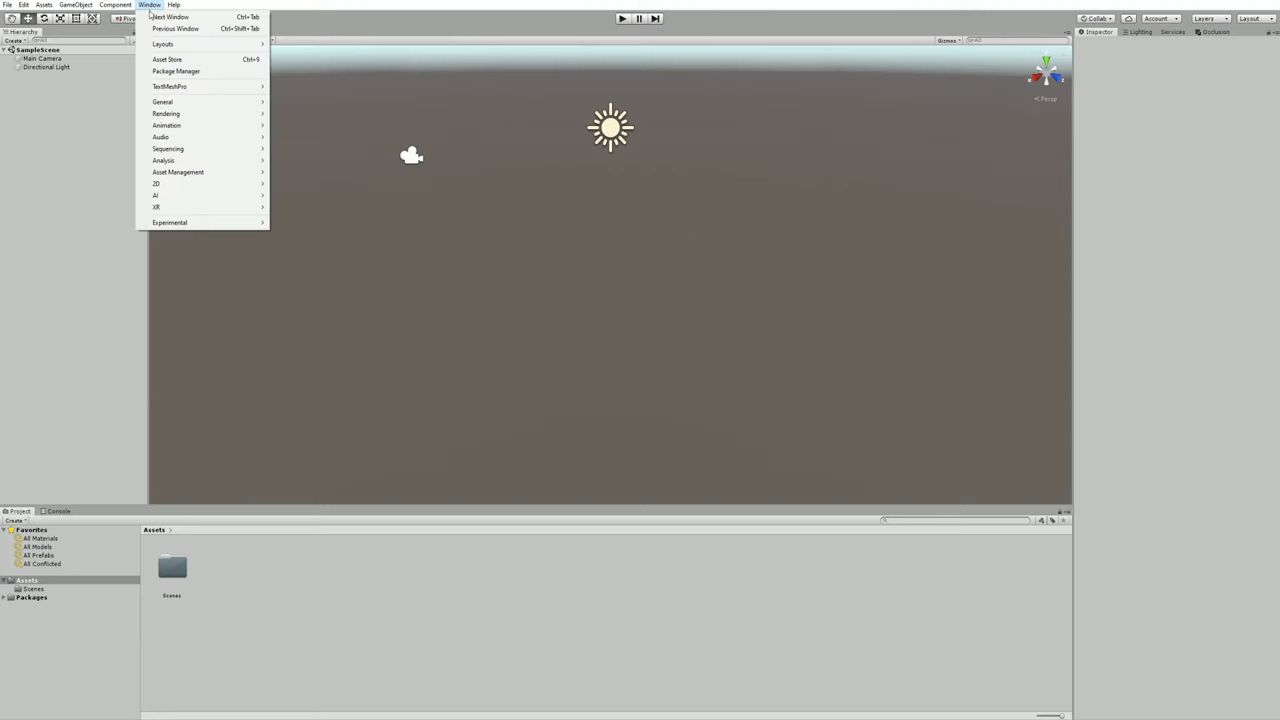
pyautogui.click(167, 59)
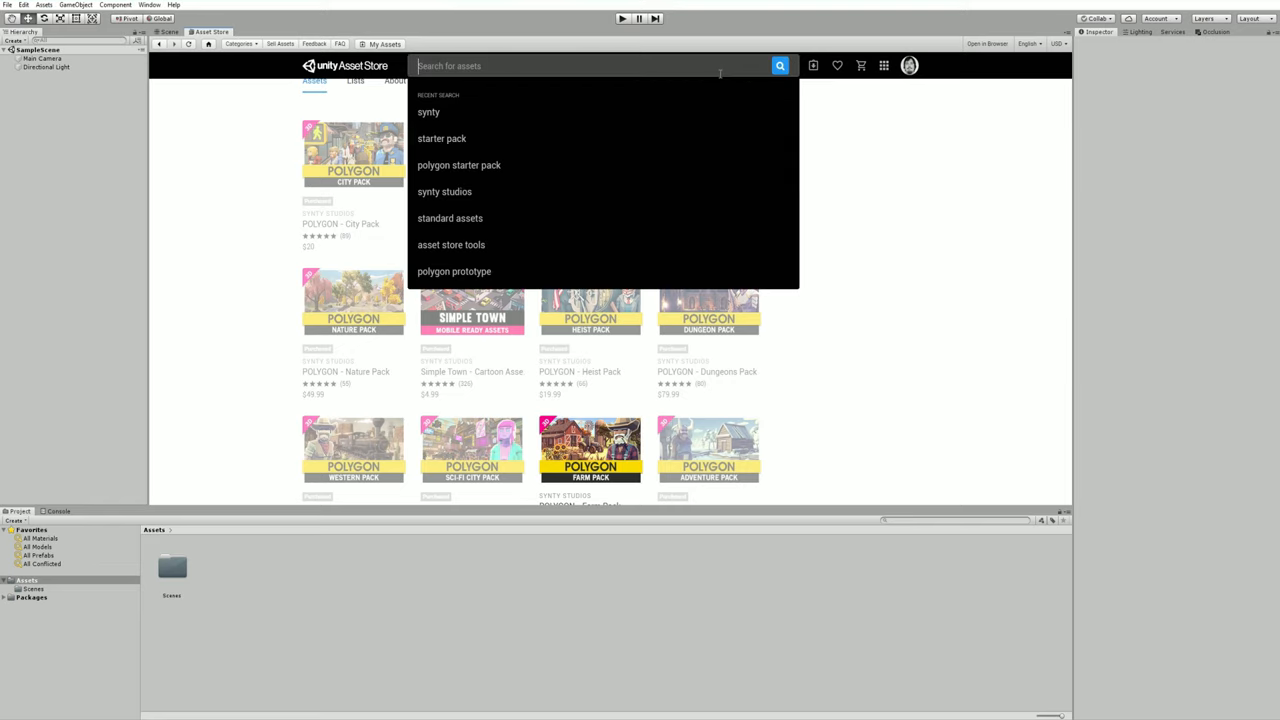
pyautogui.write('polygon starter pack')
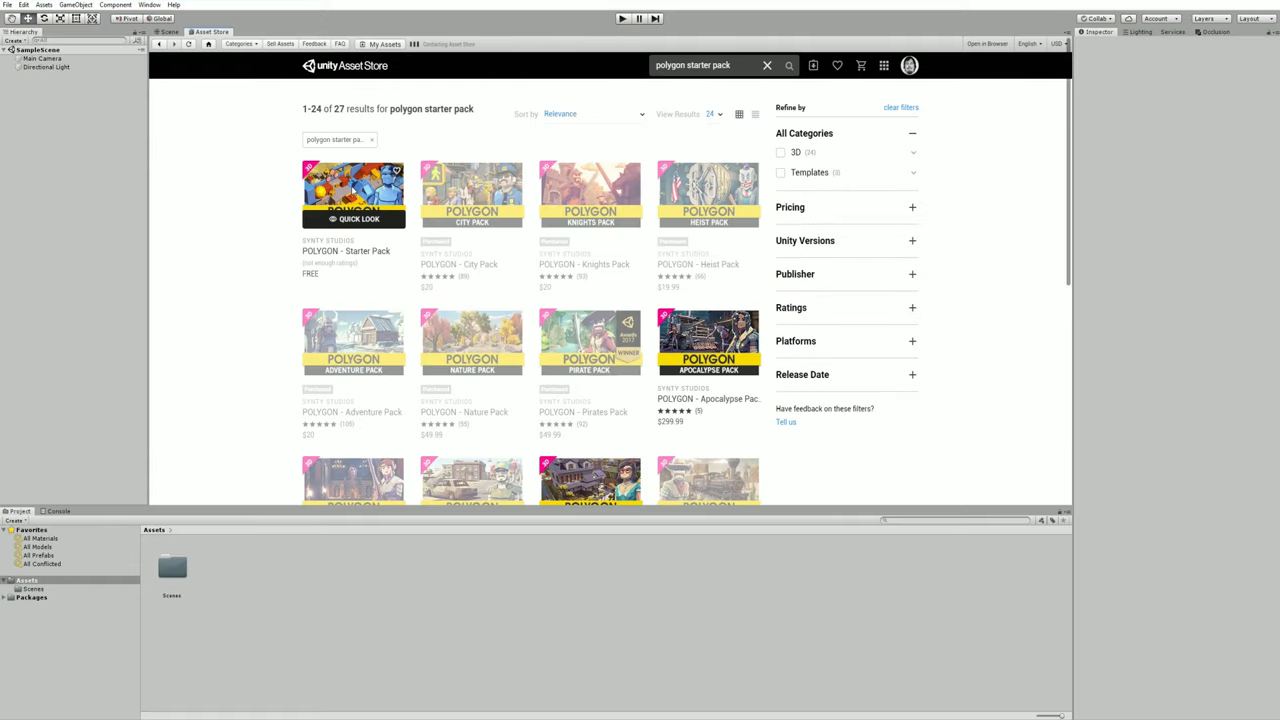
pyautogui.click(352, 190)
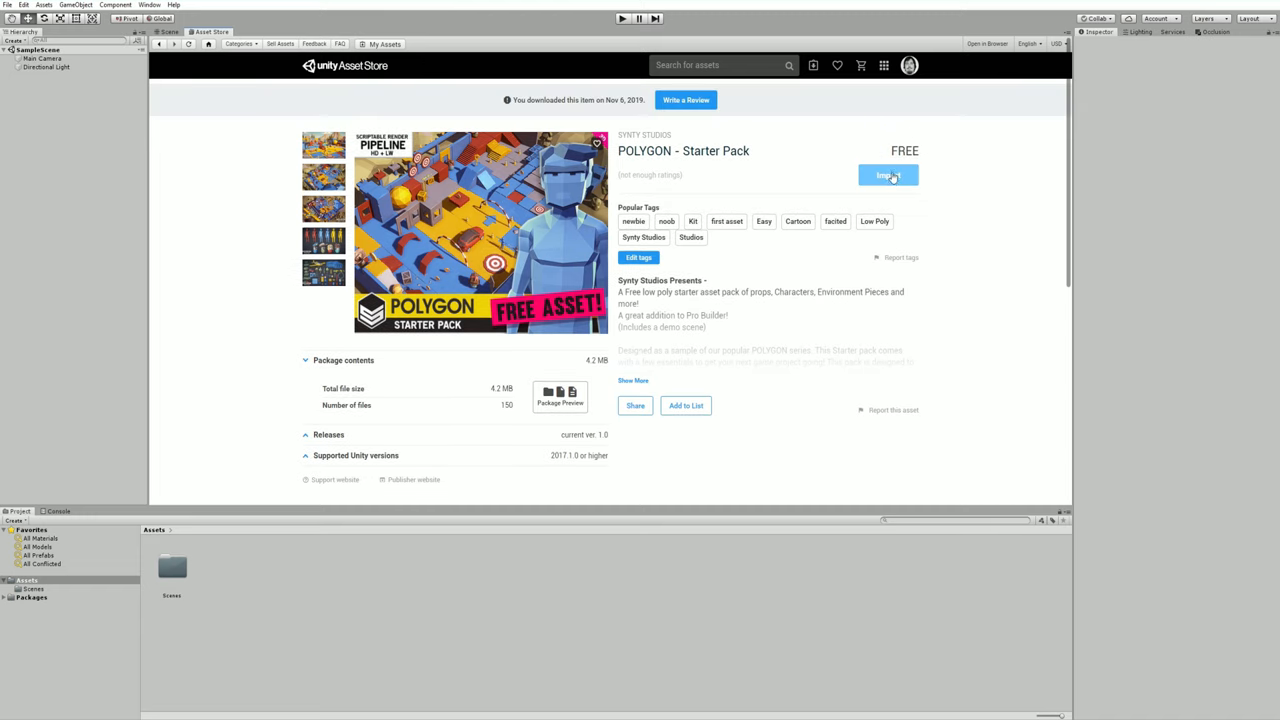
pyautogui.click(888, 175)
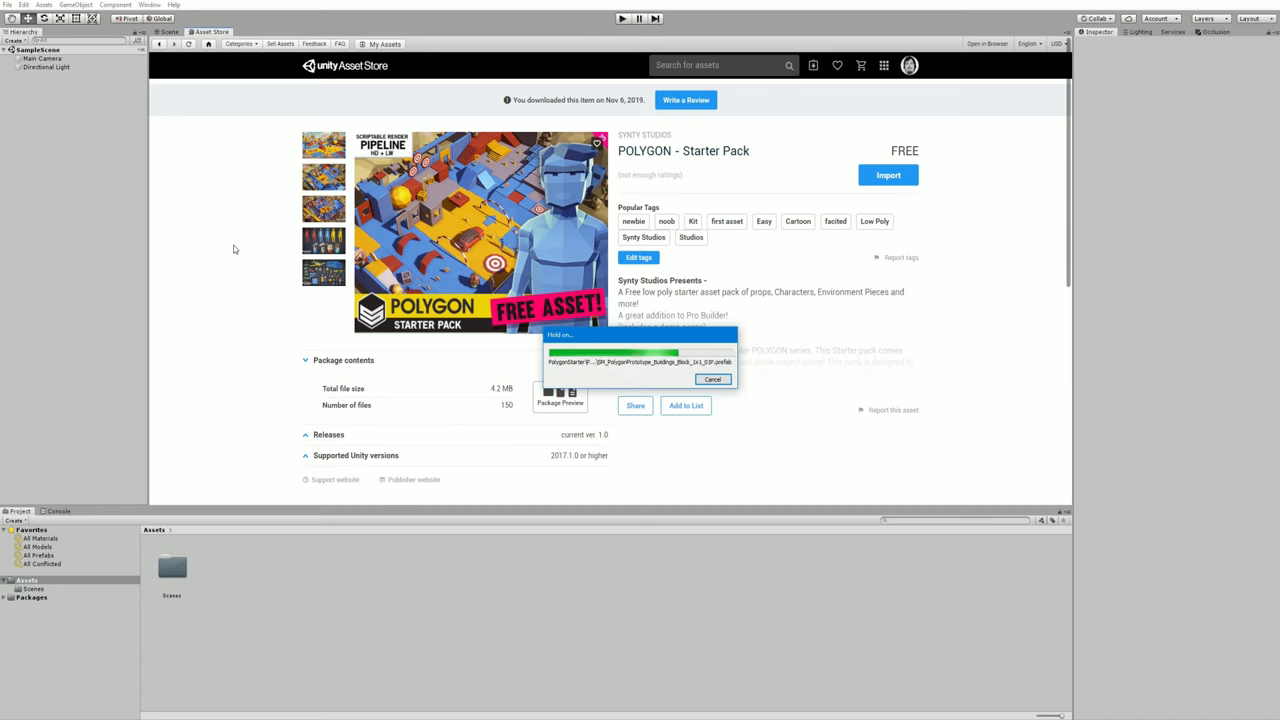
pyautogui.click(600, 65)
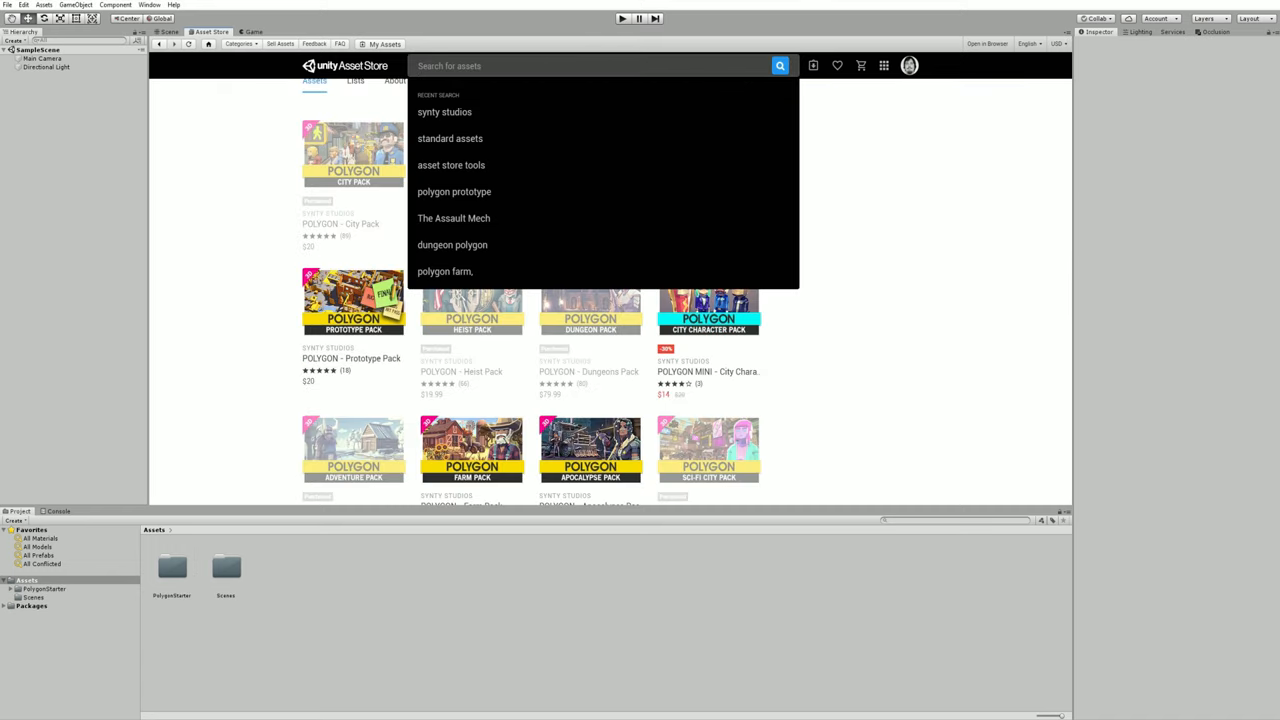
# Find Standard Assets in the Asset Store and import all its contents.
pyautogui.write('sta')
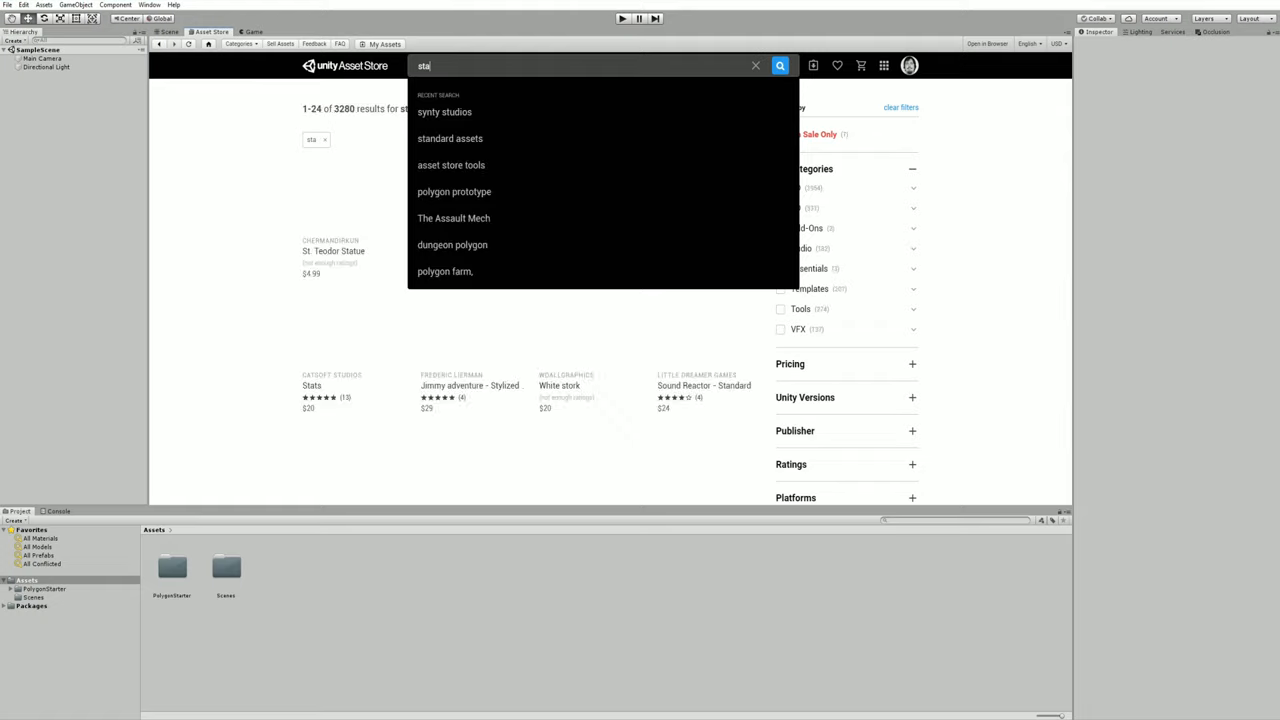
pyautogui.click(449, 138)
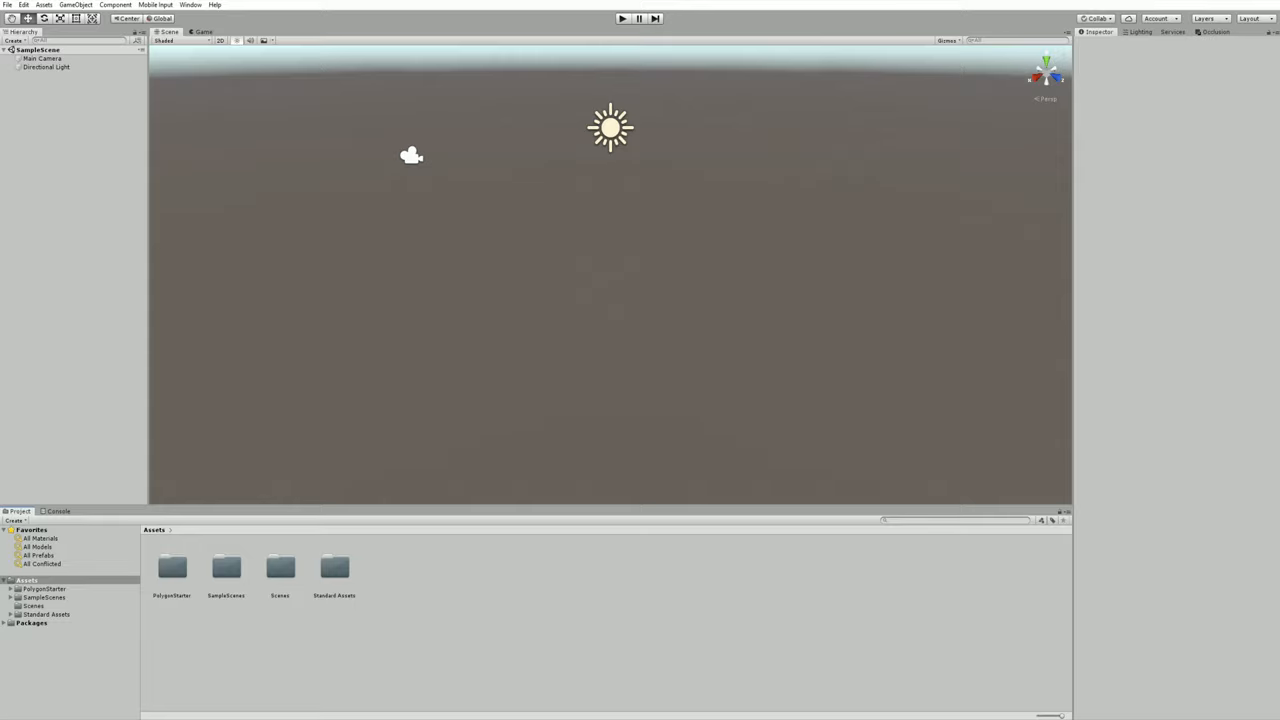
# Load the Demo scene from the PolygonStarter folder in the Project window.
pyautogui.click(10, 589)
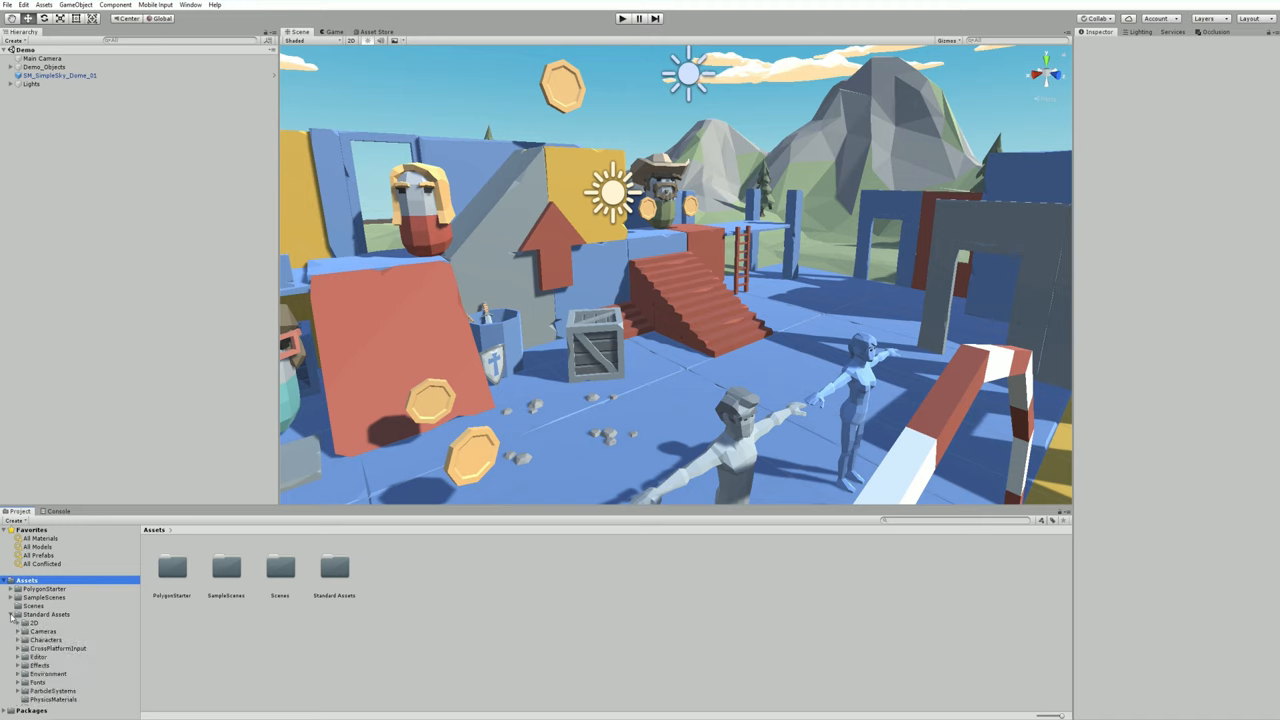
# Place the ThirdPersonController prefab from ThirdPersonCharacter > Prefabs into the scene beside the stairs.
pyautogui.click(18, 639)
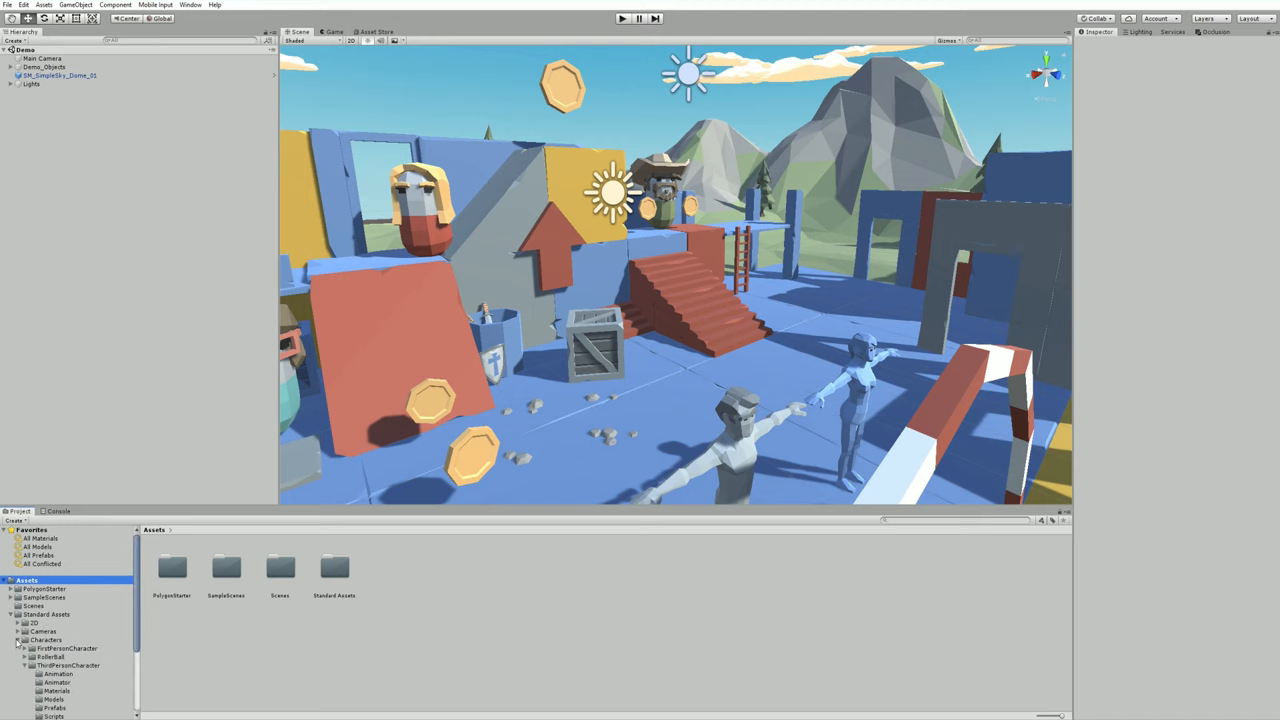
pyautogui.click(68, 665)
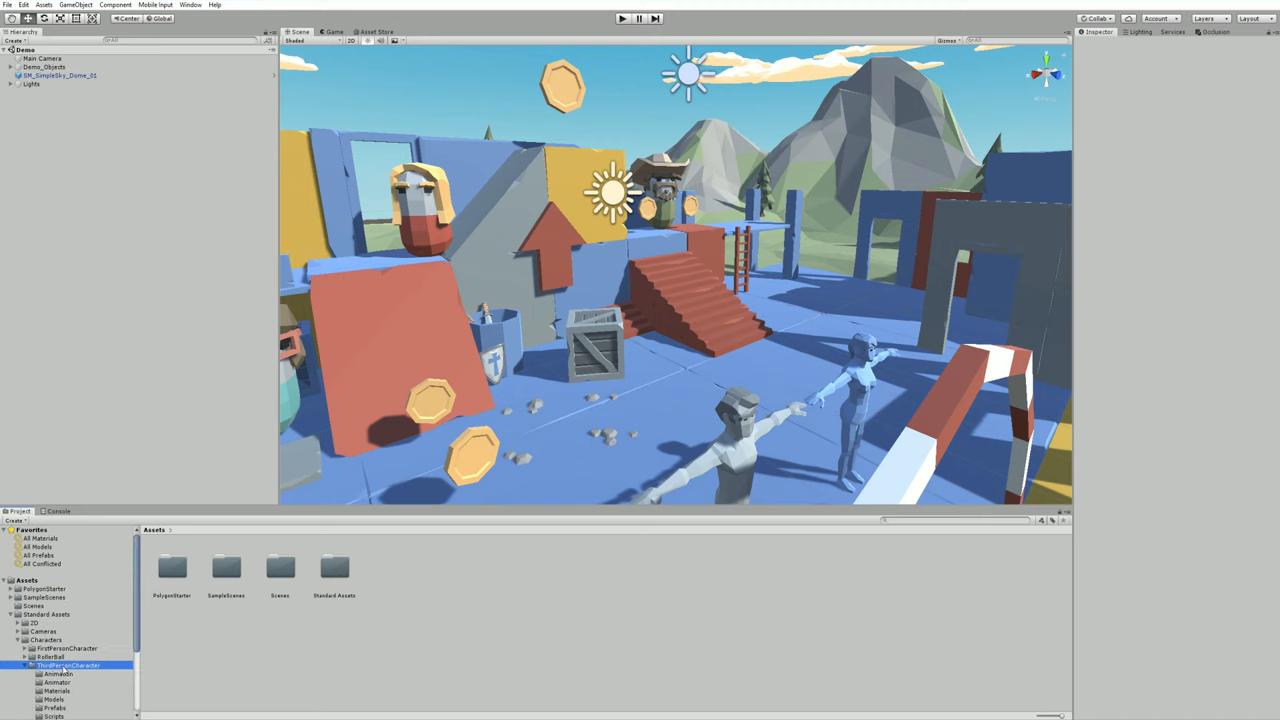
pyautogui.doubleClick(67, 665)
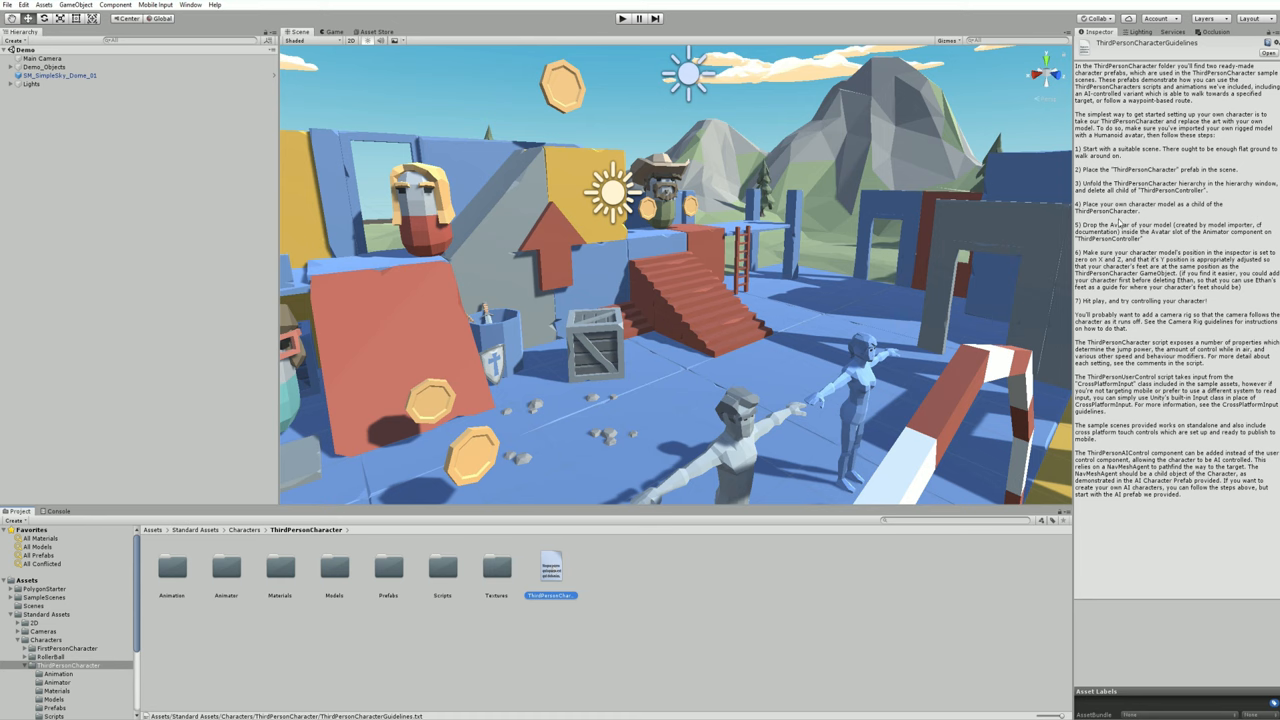
pyautogui.moveTo(196, 573)
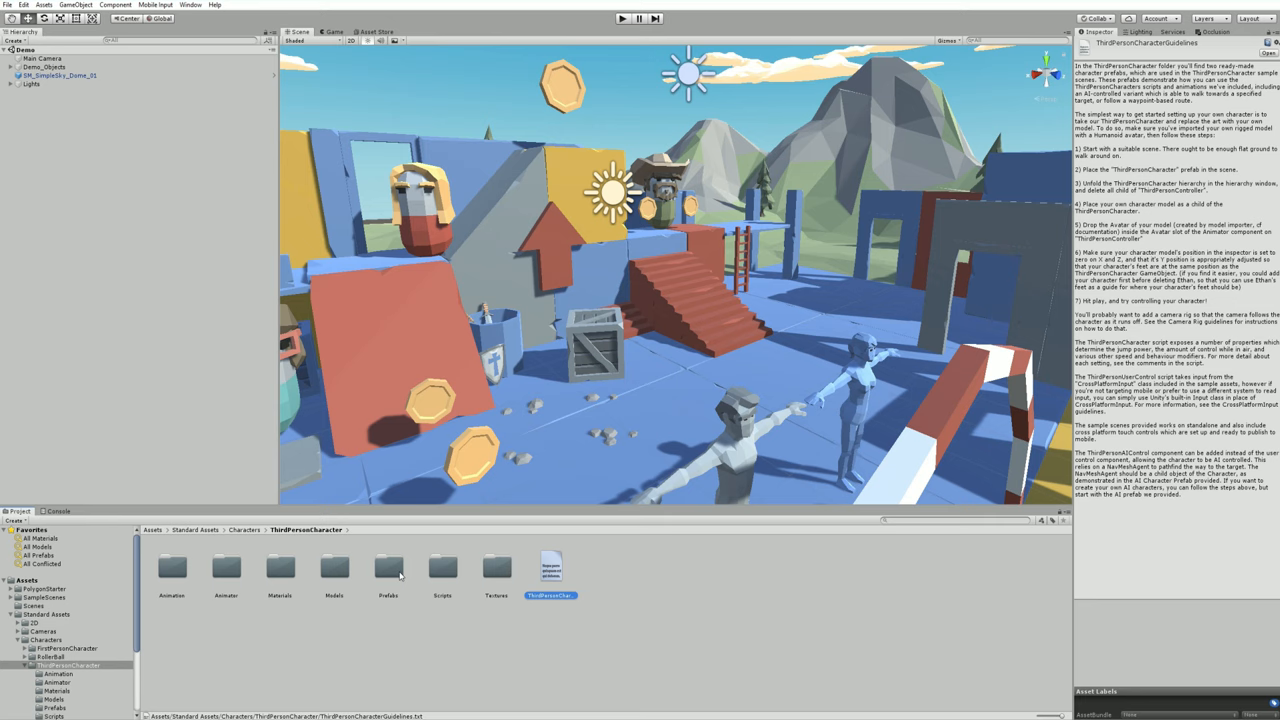
pyautogui.doubleClick(388, 568)
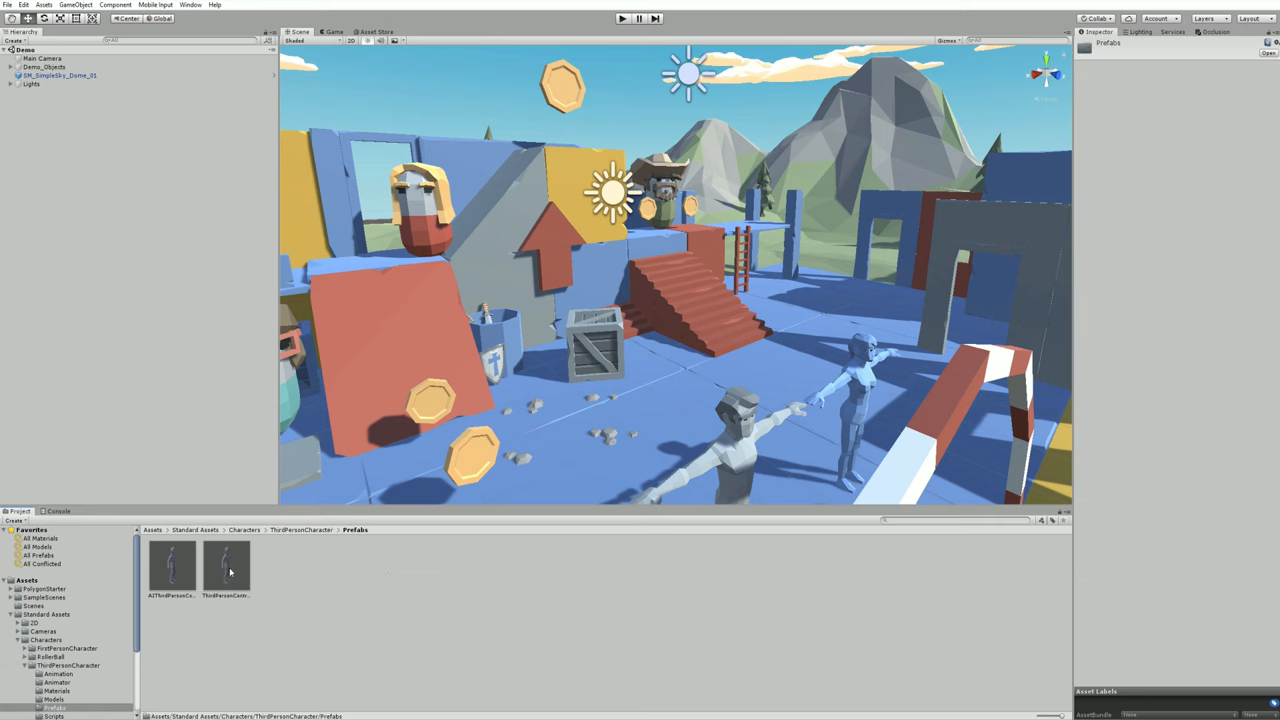
pyautogui.click(225, 565)
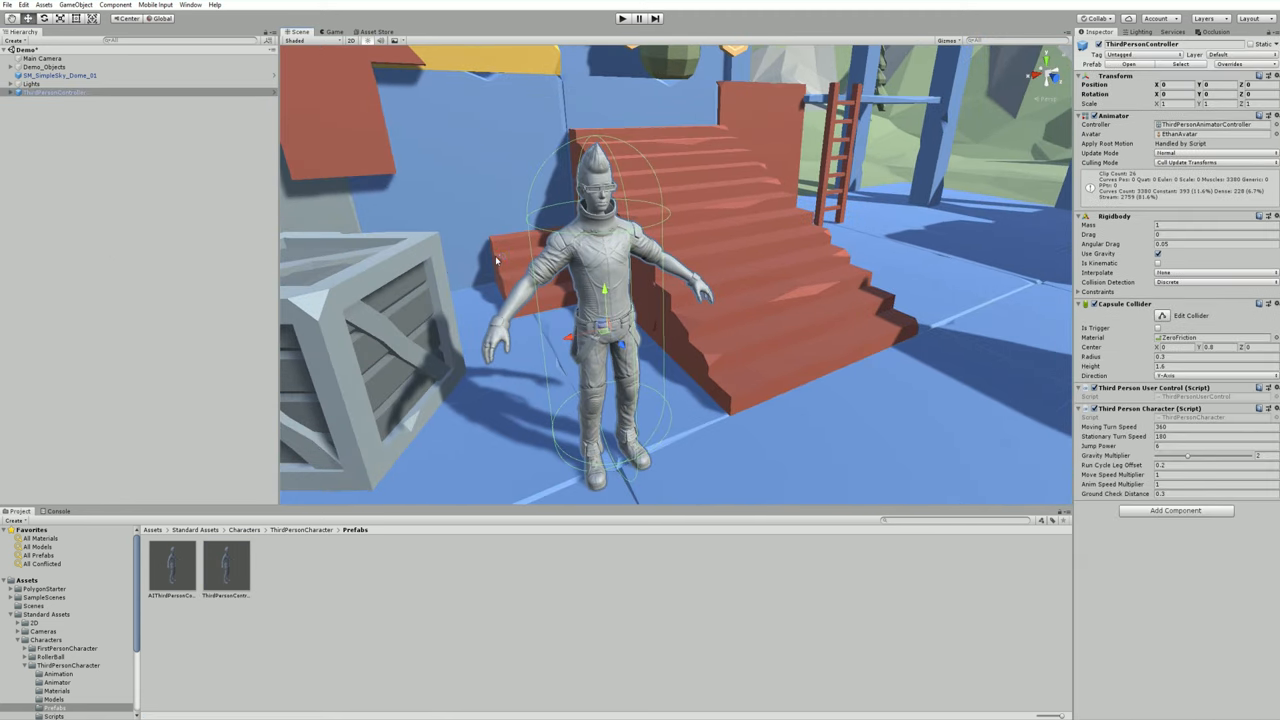
# Deactivate the ThirdPersonController's EthanBody and EthanGlasses child objects.
pyautogui.click(18, 92)
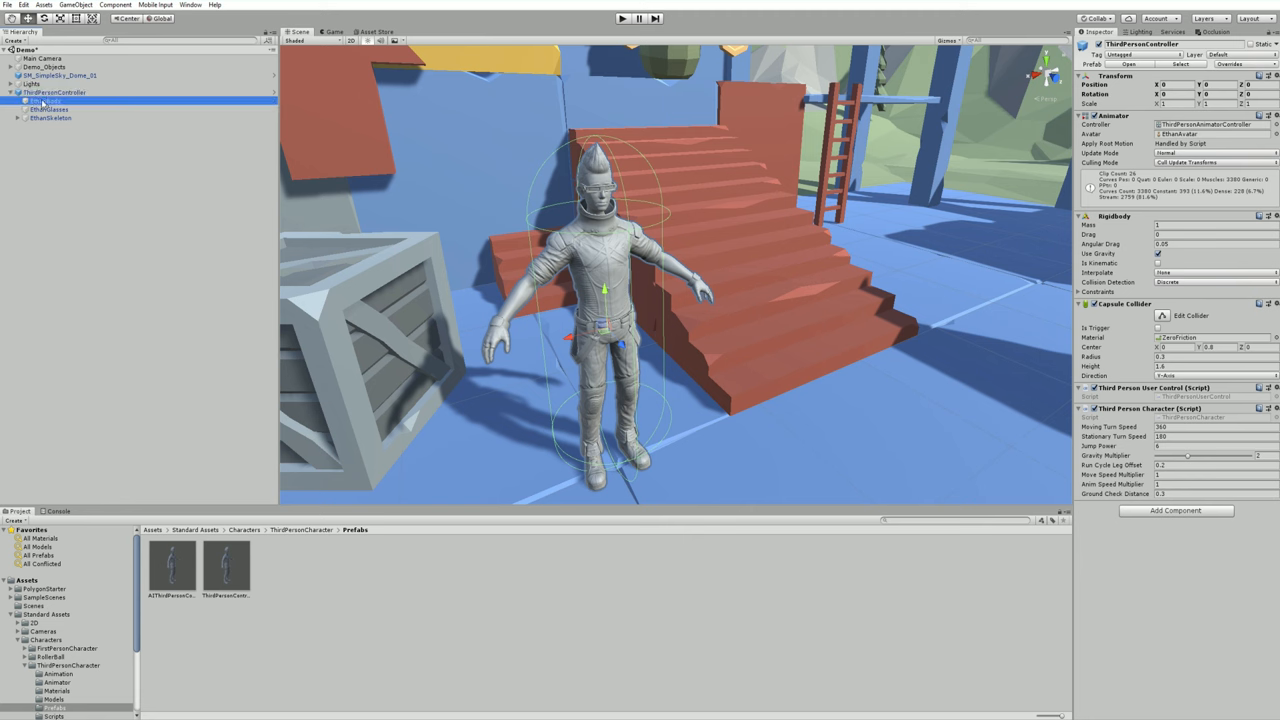
pyautogui.click(45, 101)
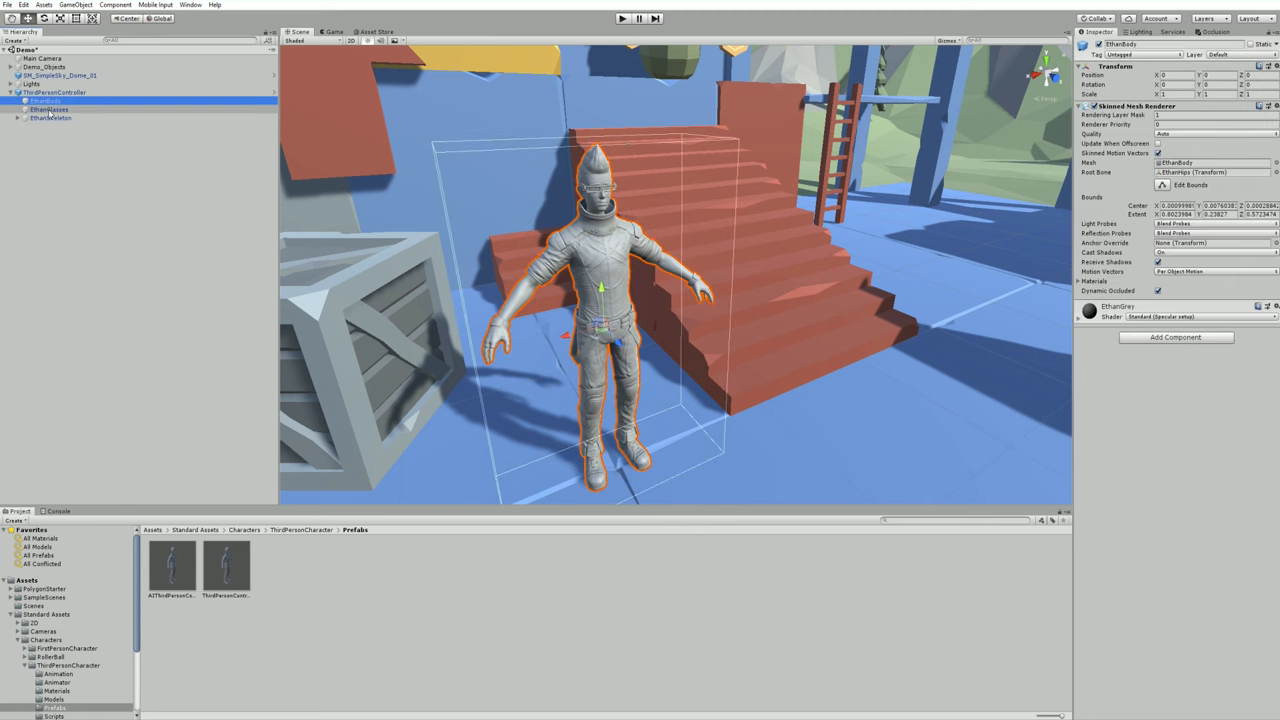
pyautogui.click(48, 109)
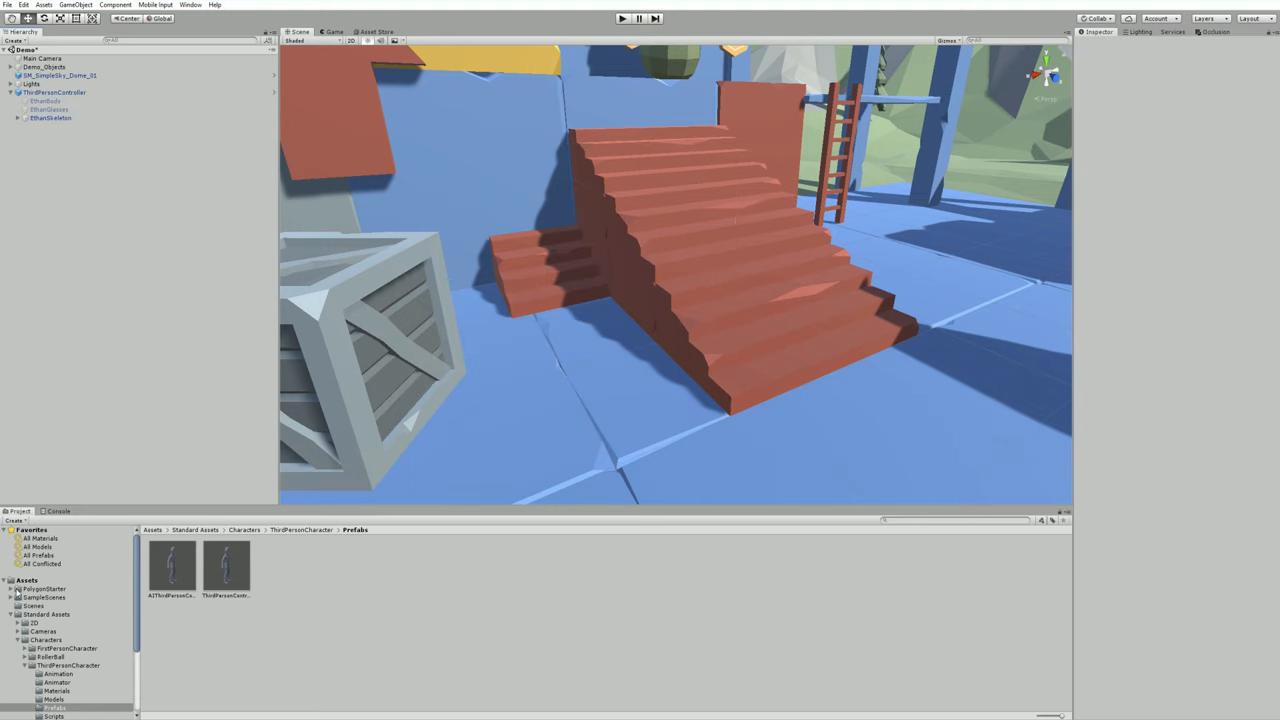
# Parent the PolygonStarter SM_Character_Male_01 prefab under ThirdPersonController in the Hierarchy.
pyautogui.click(11, 589)
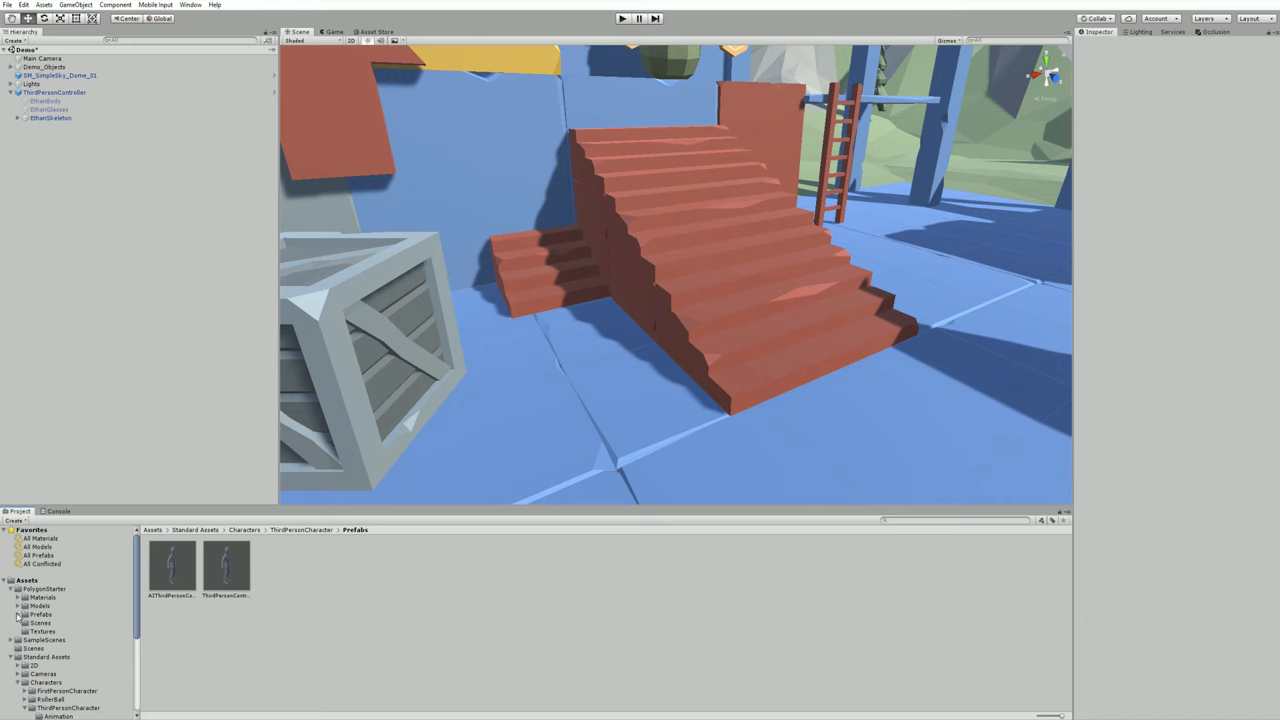
pyautogui.click(53, 622)
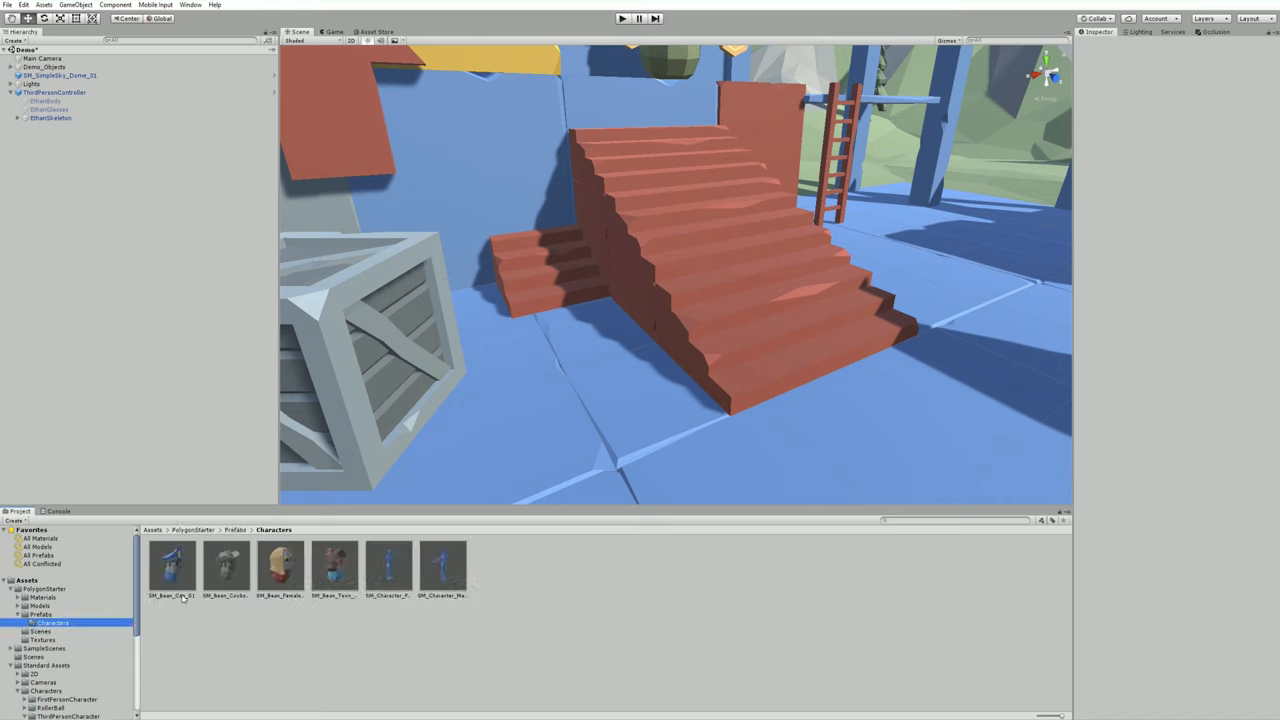
pyautogui.click(442, 567)
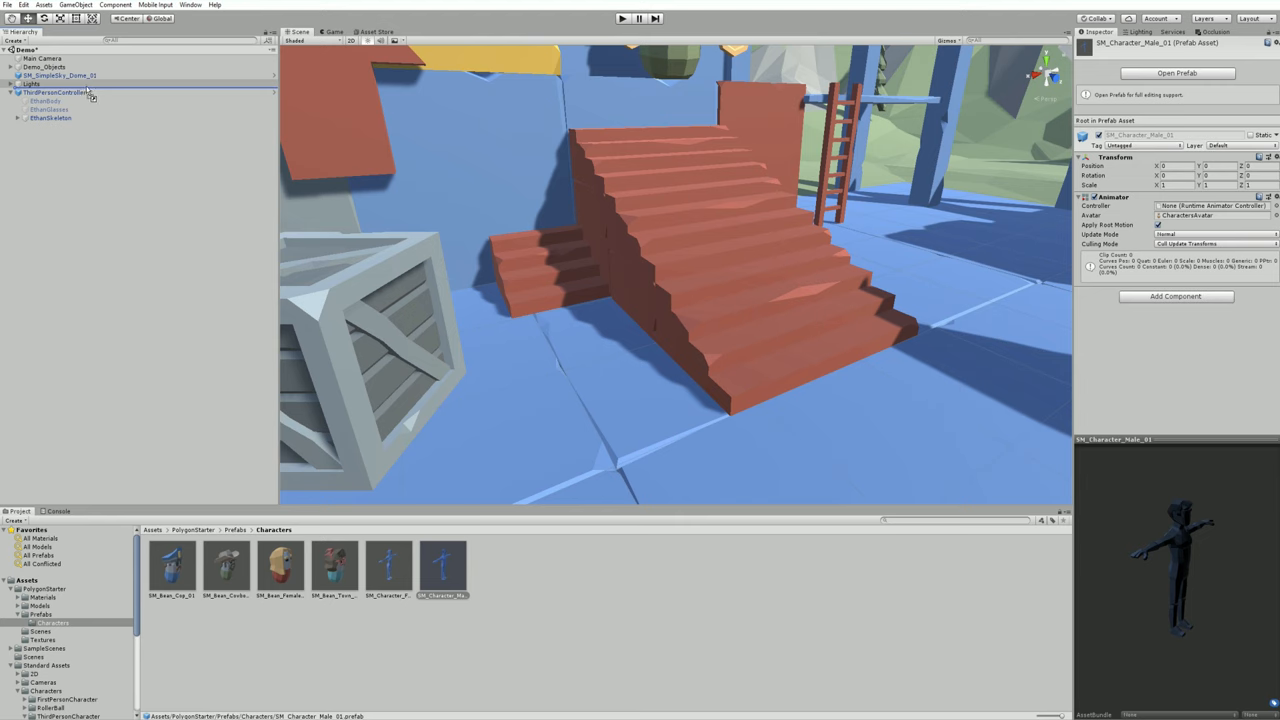
pyautogui.click(55, 92)
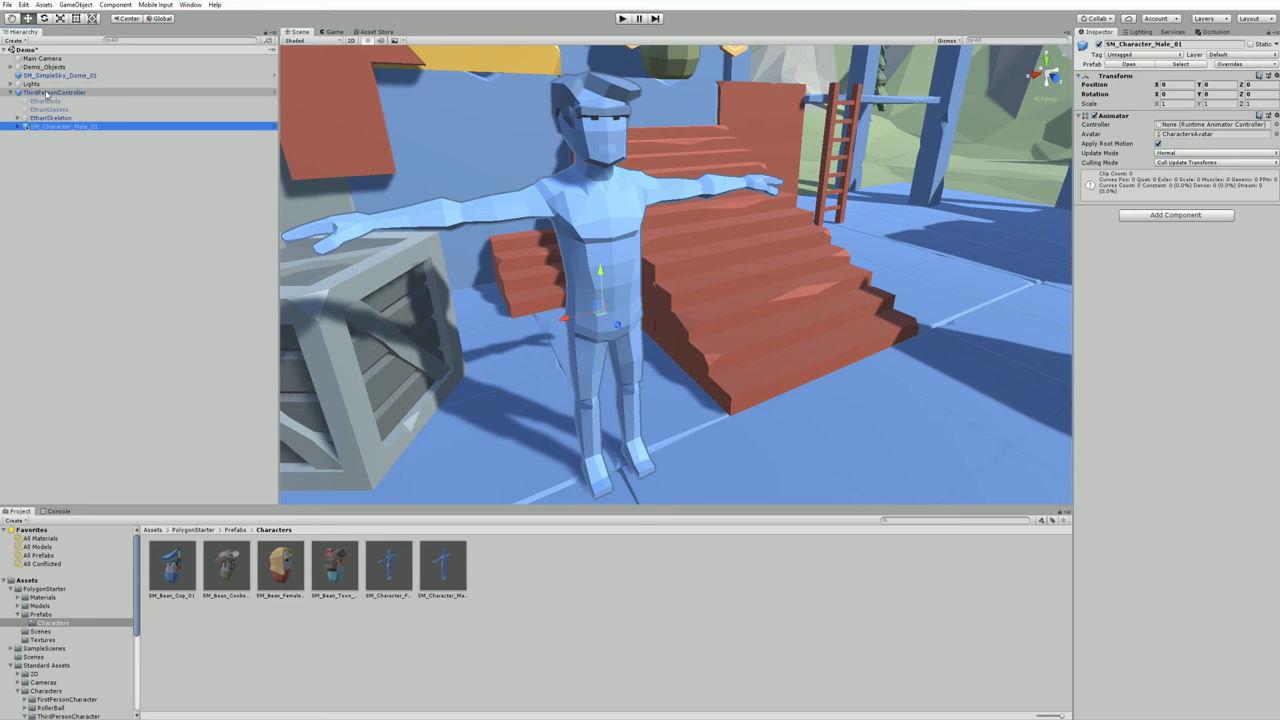
# Change the ThirdPersonController Animator's Avatar from EthanAvatar to CharactersAvatar.
pyautogui.click(58, 92)
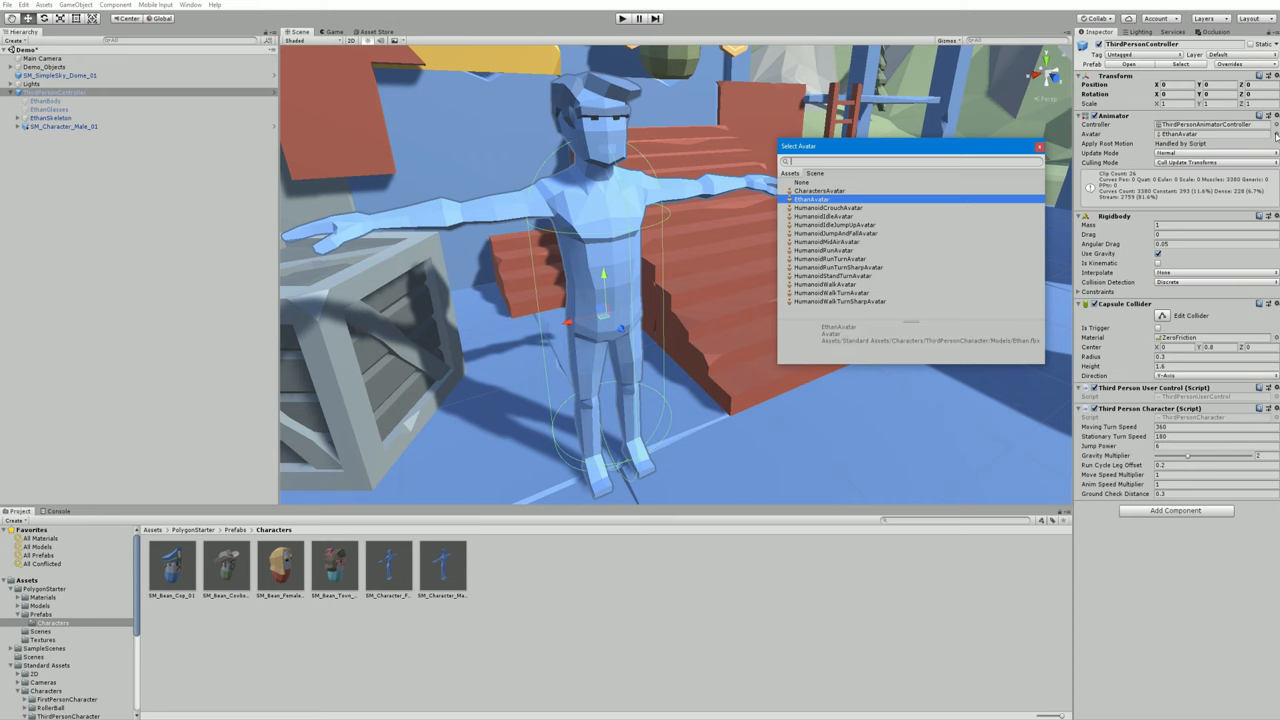
pyautogui.click(820, 191)
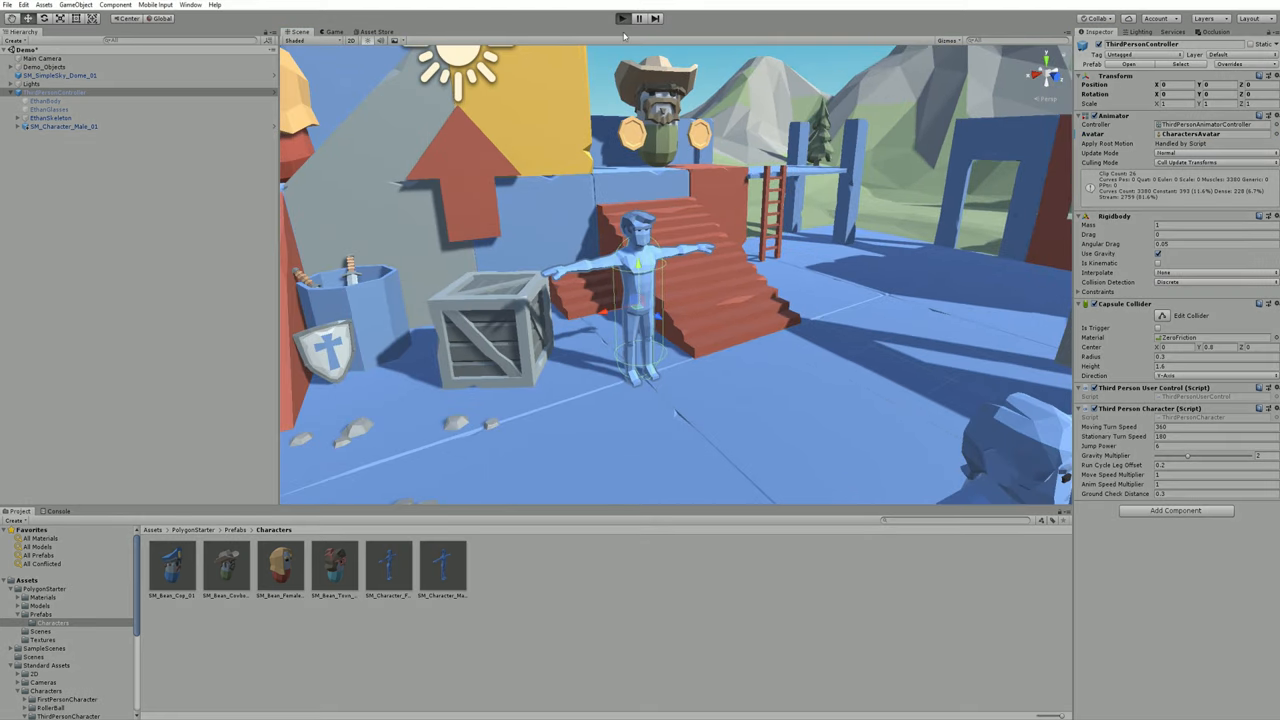
pyautogui.click(622, 18)
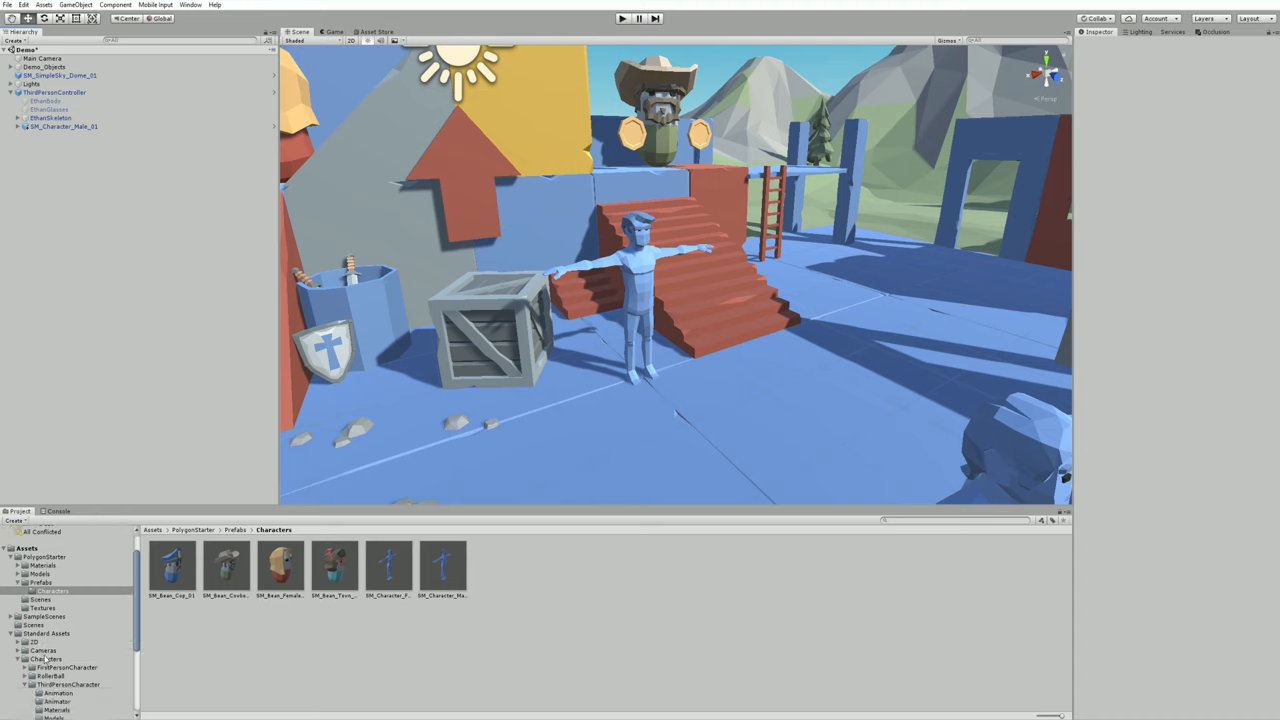
# Add the FreeLookCameraRig prefab from Standard Assets Cameras and preview it in the Game view.
pyautogui.click(43, 650)
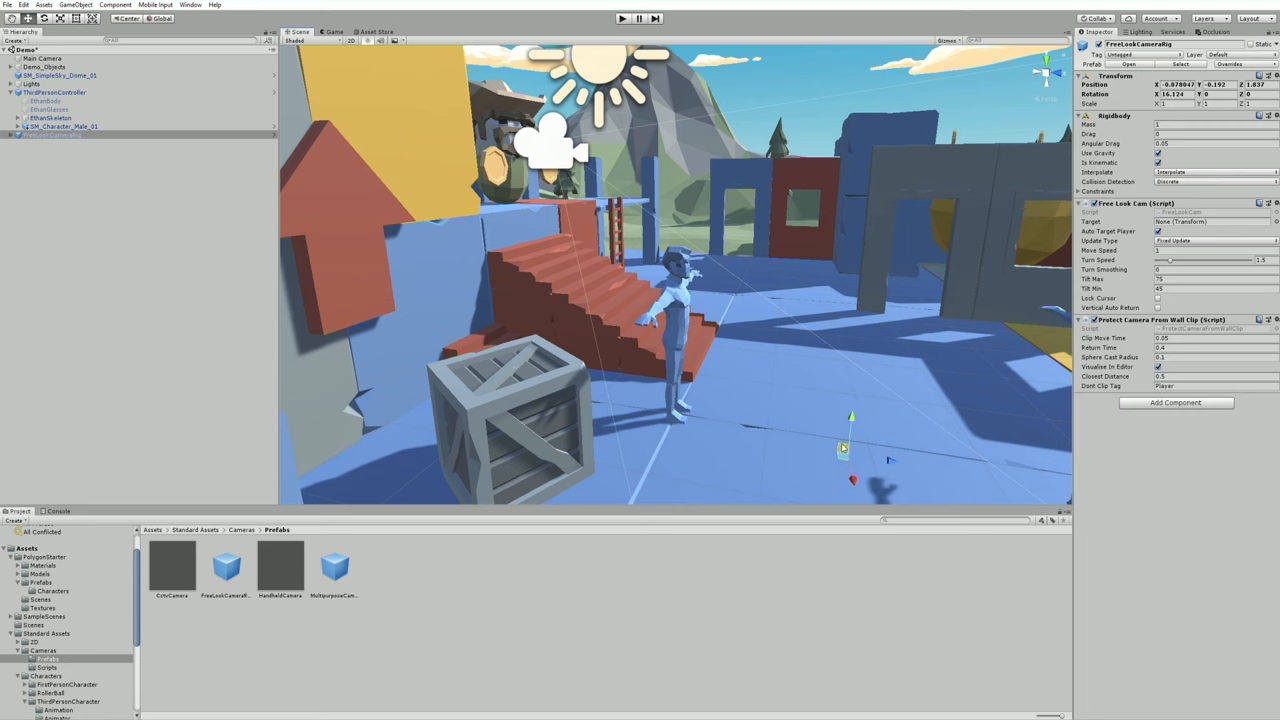
pyautogui.click(333, 31)
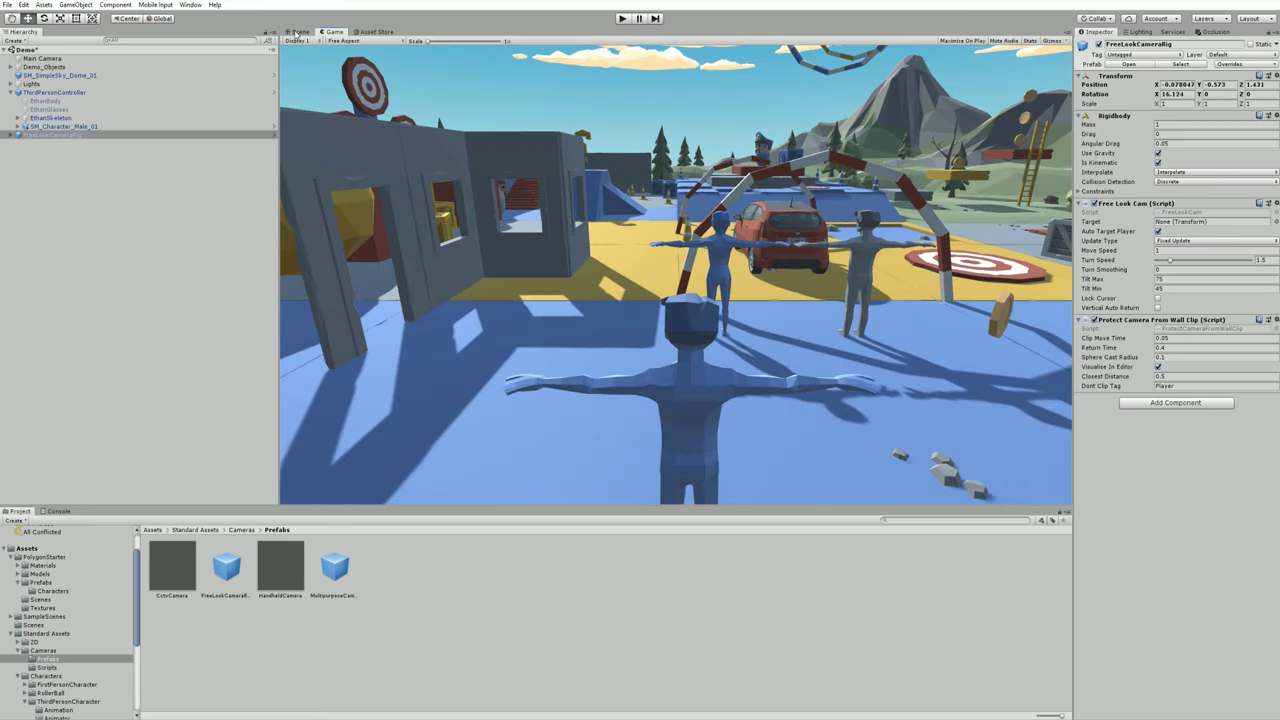
# Back in the Scene view, target Free Look Cam at ThirdPersonController and select Main Camera.
pyautogui.click(300, 31)
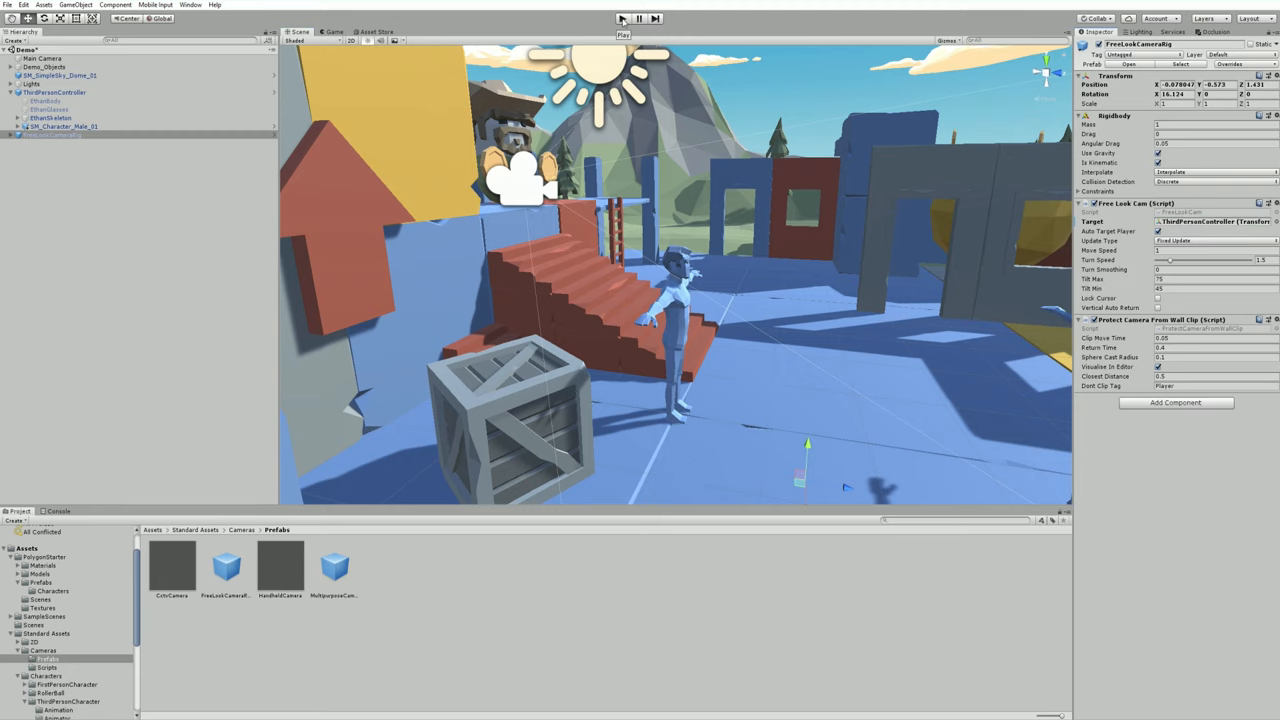
pyautogui.click(622, 18)
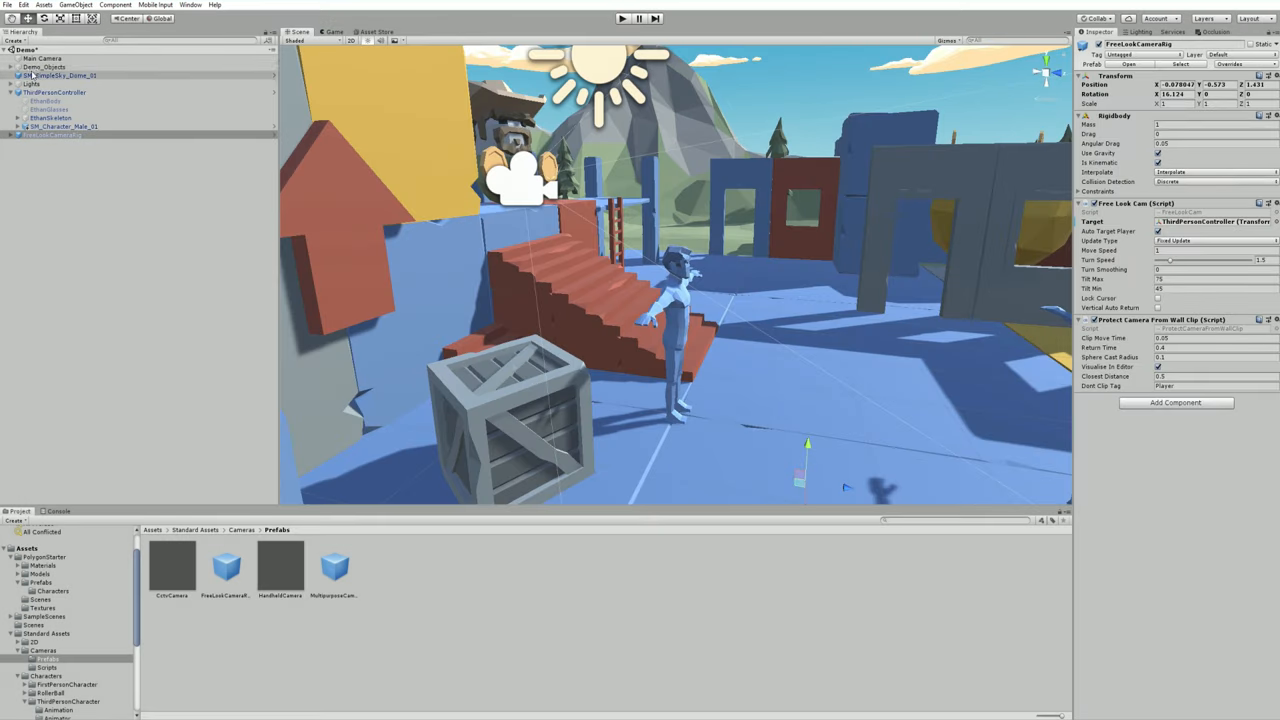
pyautogui.click(40, 58)
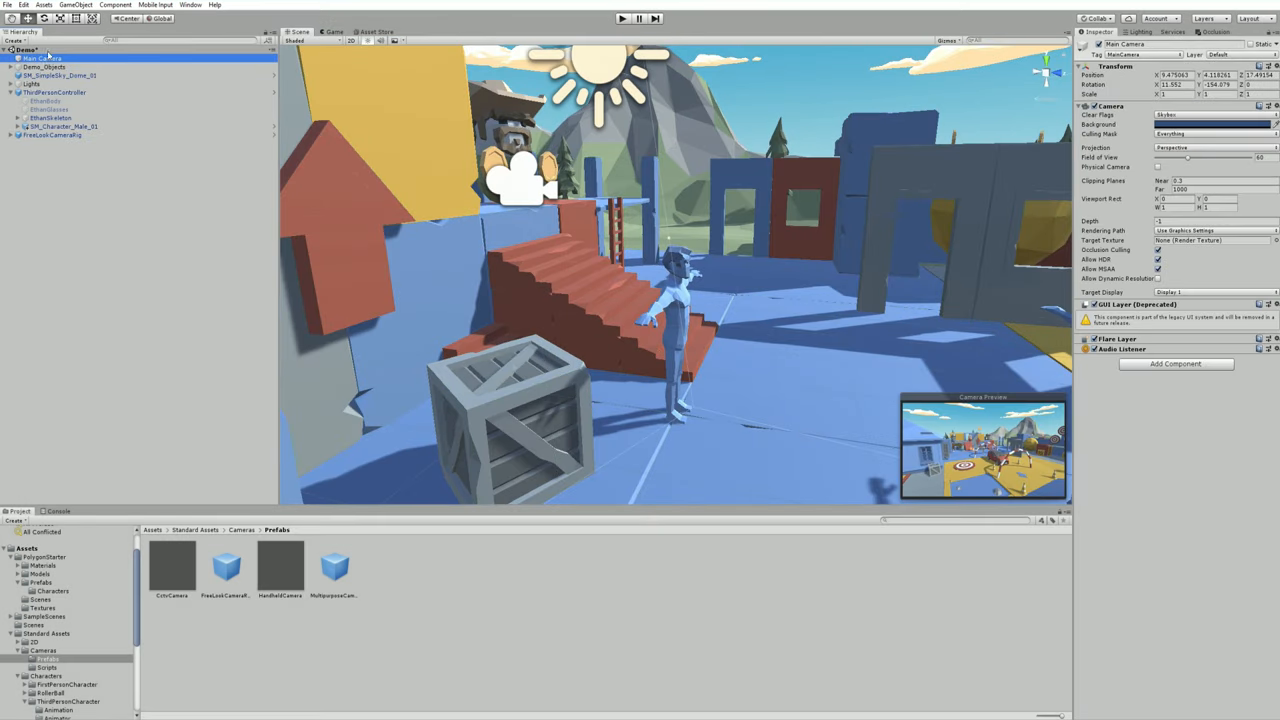